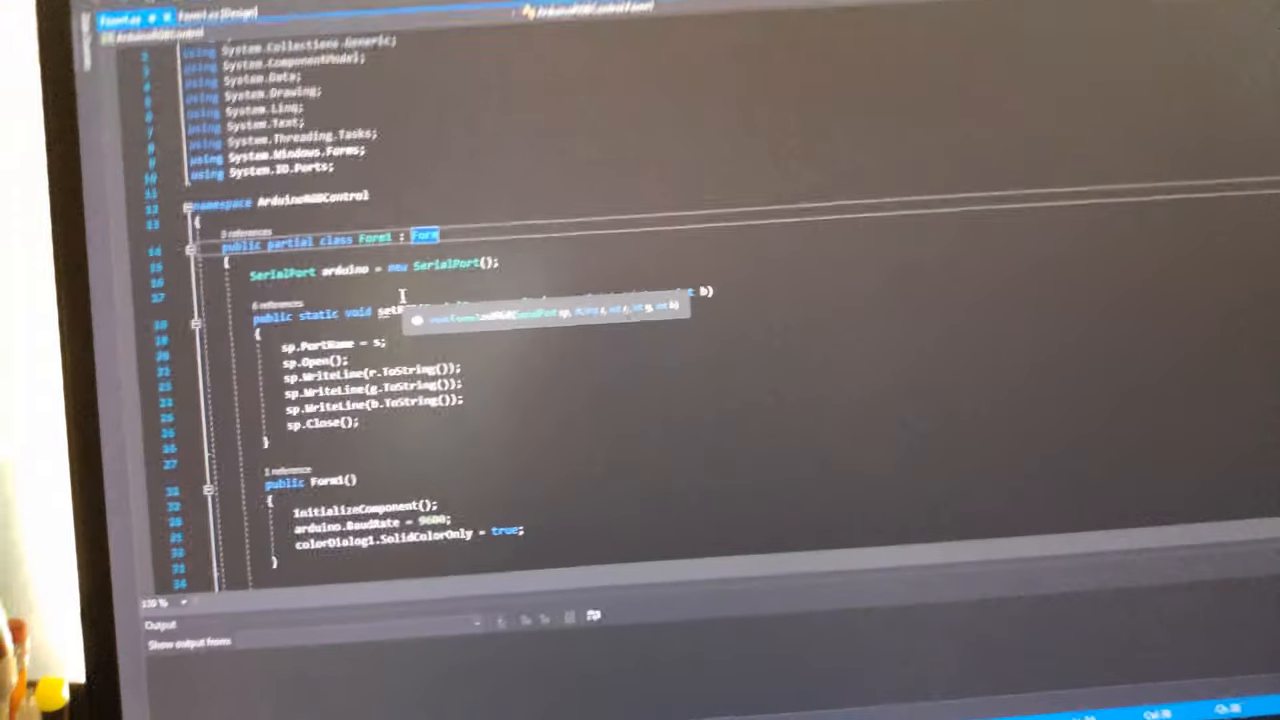
- Scroll down through Form1.cs before starting the debug run
scroll("down", 3)
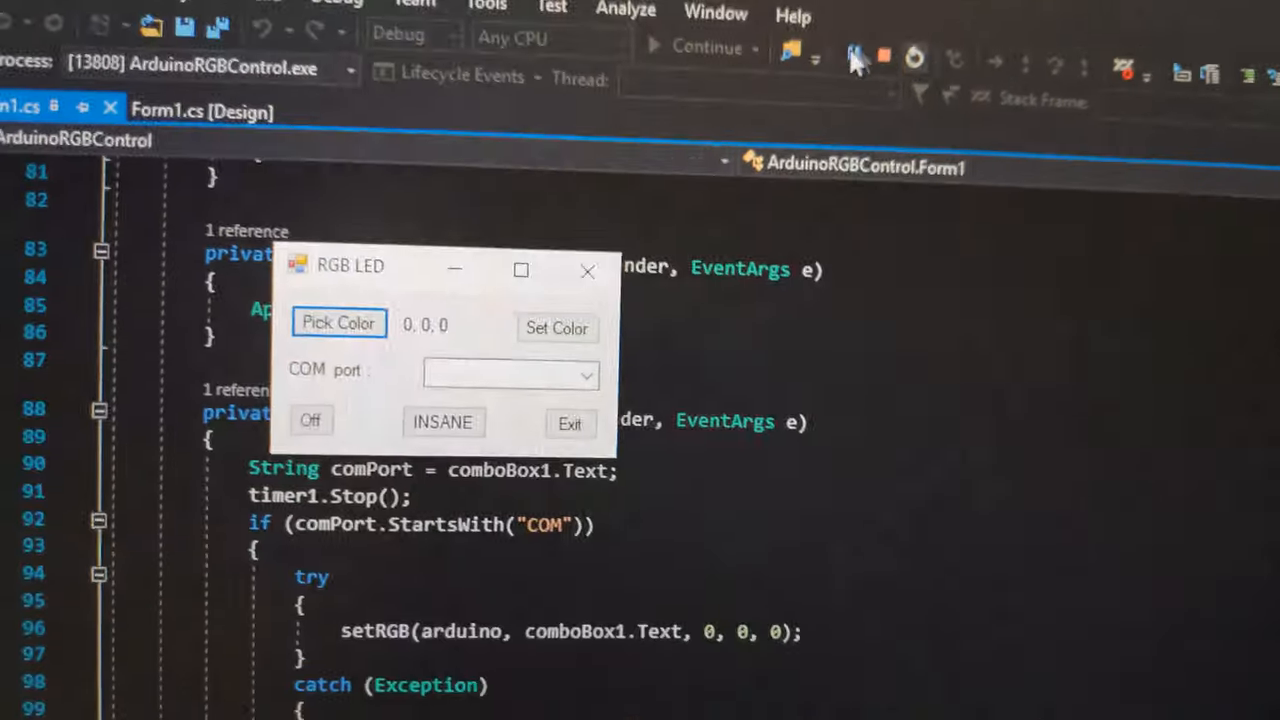
- Pick pure blue (0, 0, 255) as the LED colour and list the available COM ports
left_click(340, 322)
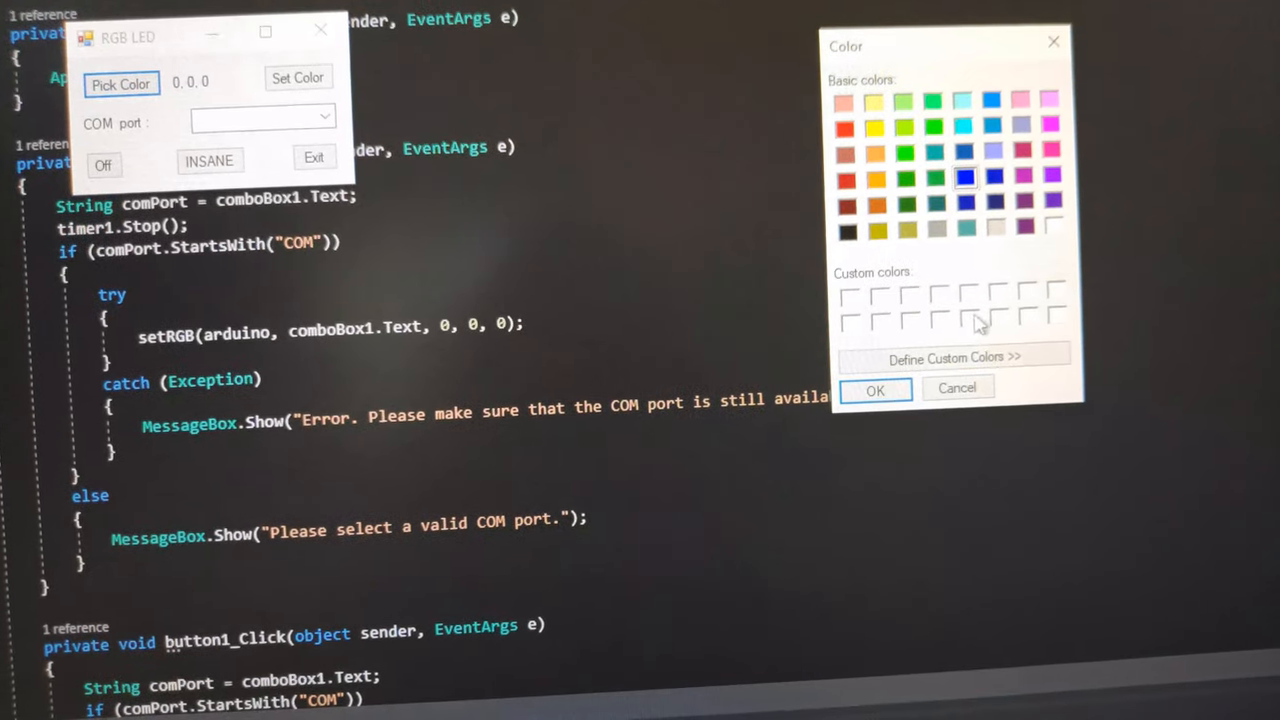
left_click(874, 388)
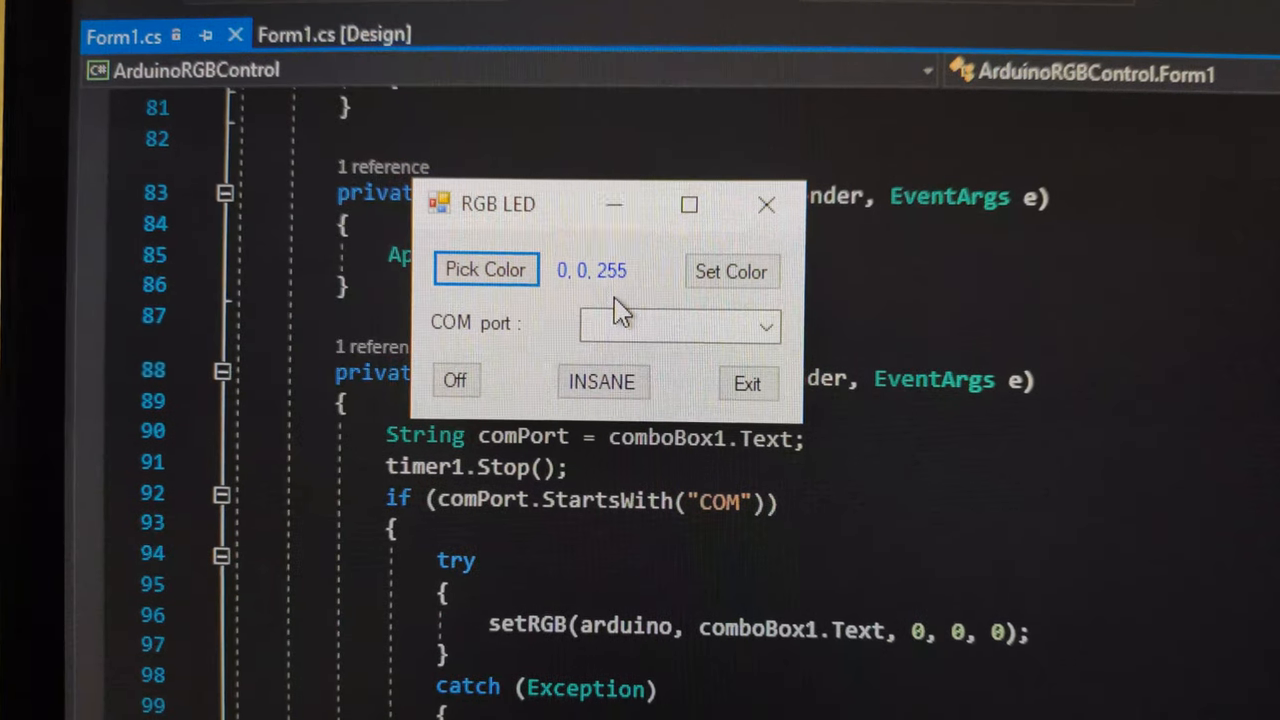
left_click(764, 328)
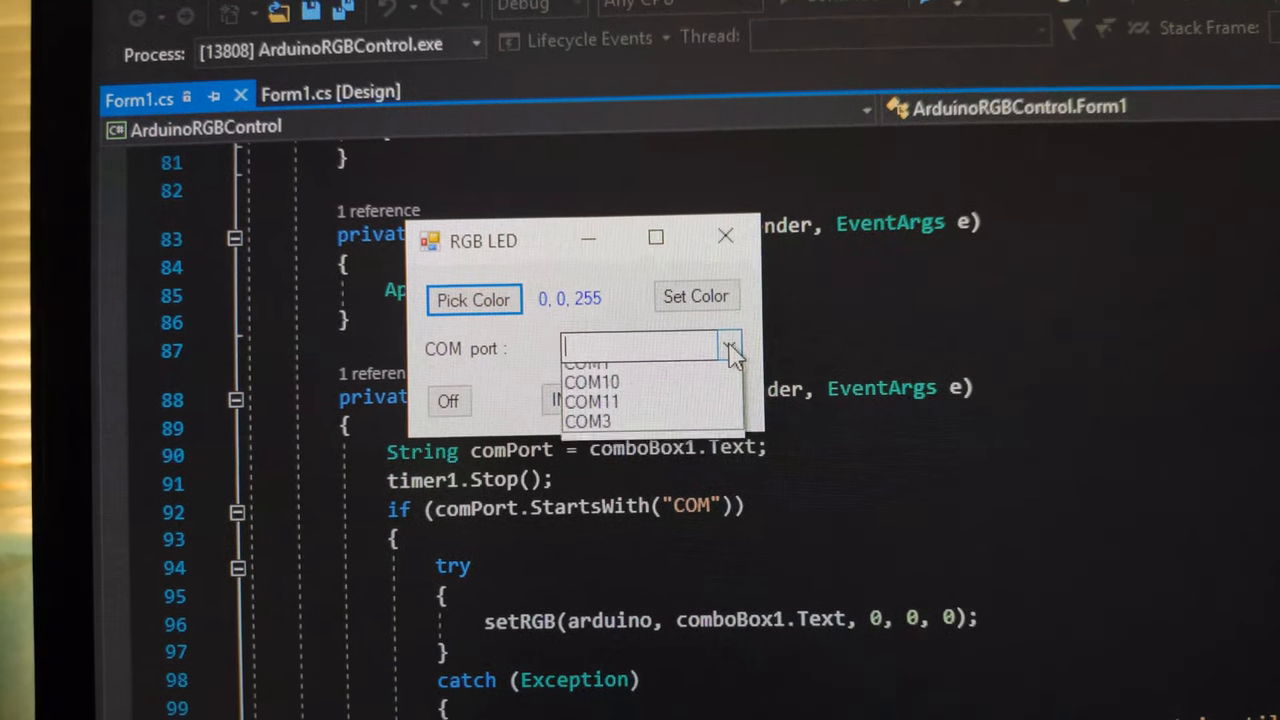